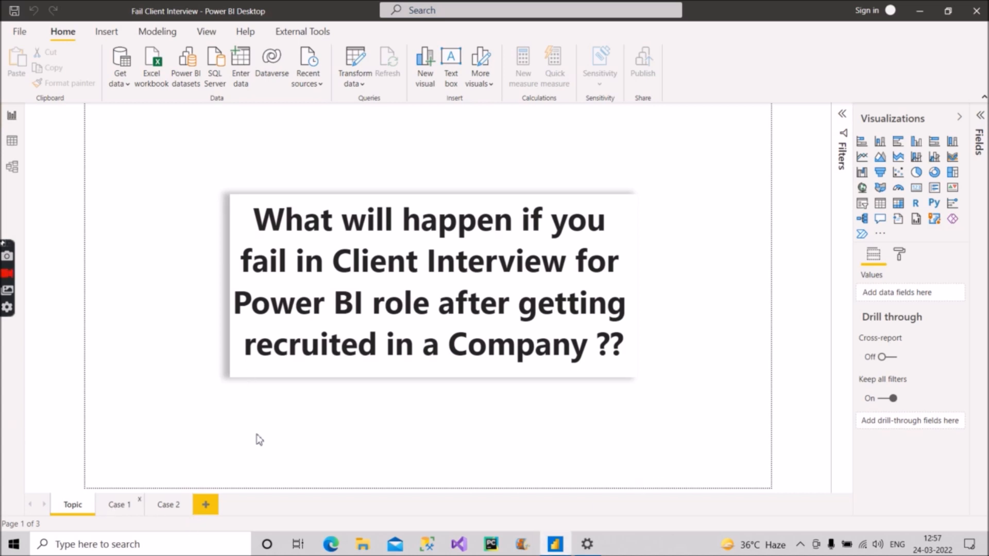
- Go through the Case 1 small-companies slide to the Case 2 big service/product companies slide
click(118, 505)
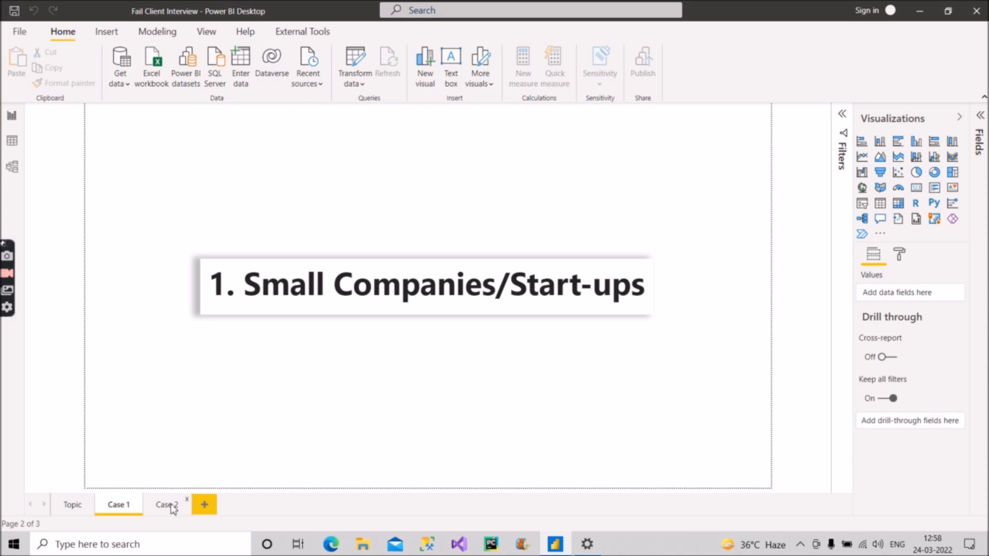
click(167, 504)
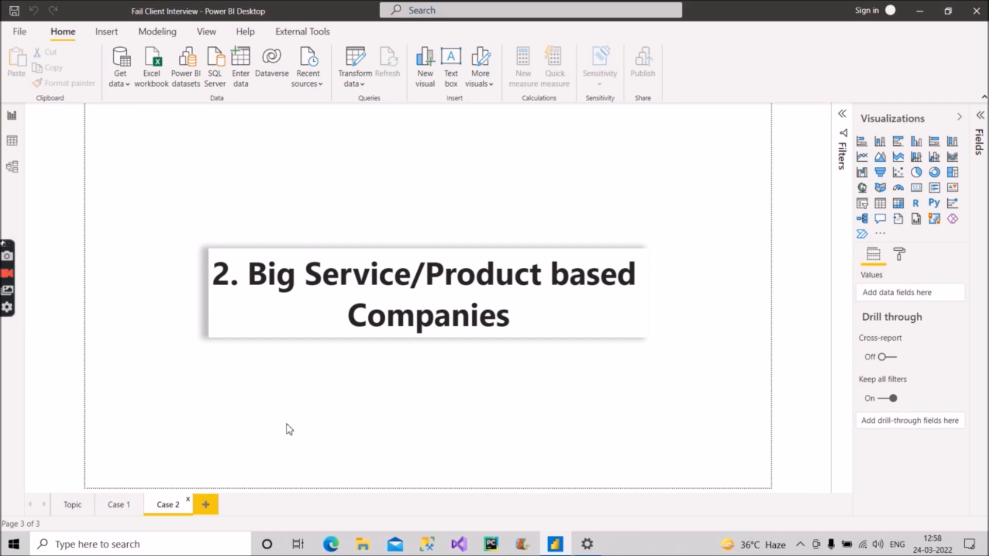